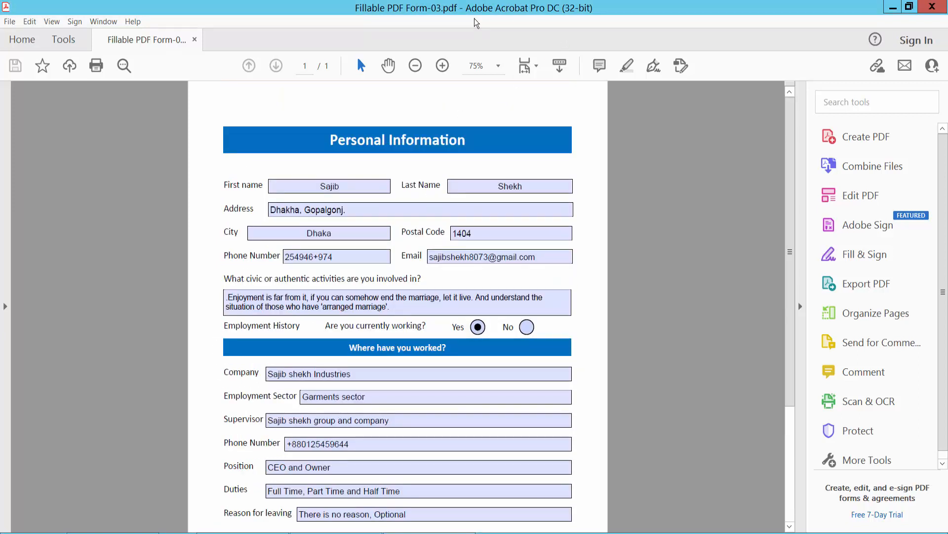
Replace the first name entry with 'paul'
left_click(372, 302)
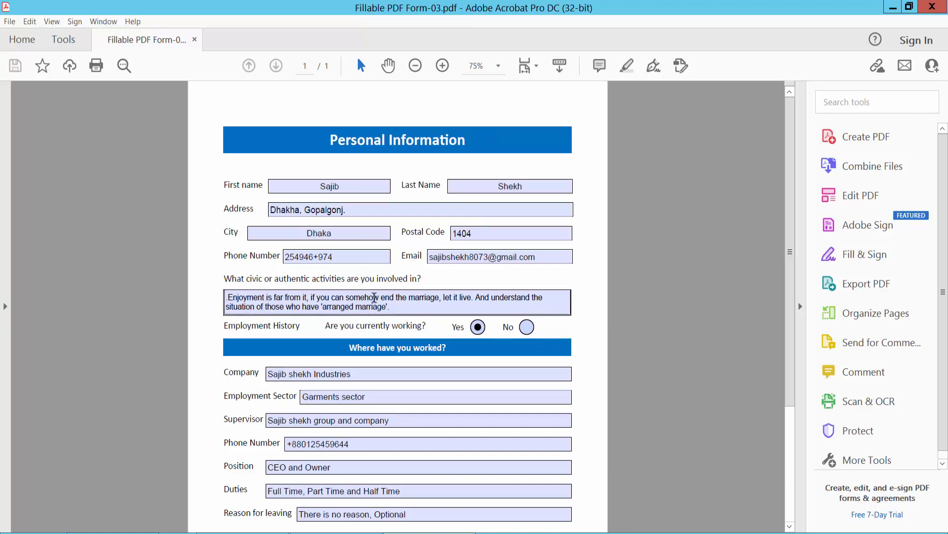
left_click(420, 209)
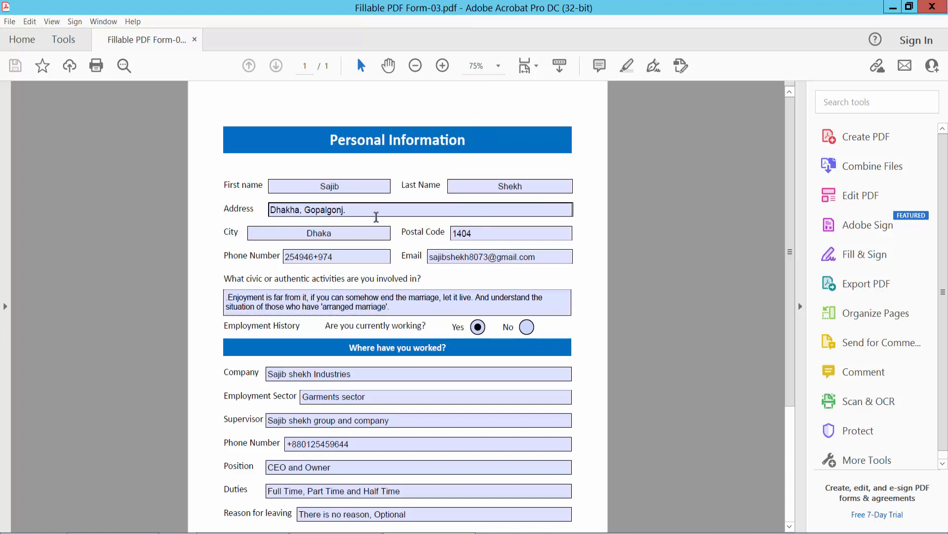
left_click(329, 186)
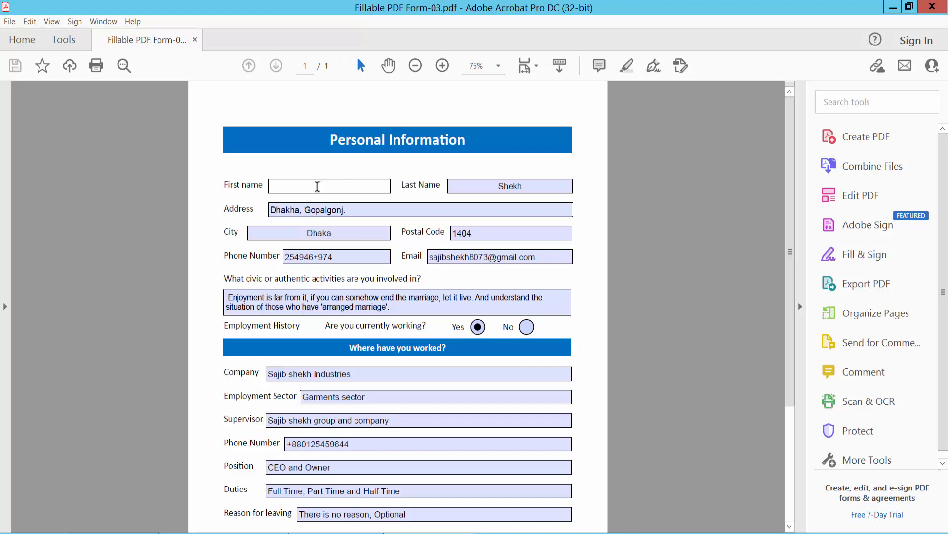
type("p")
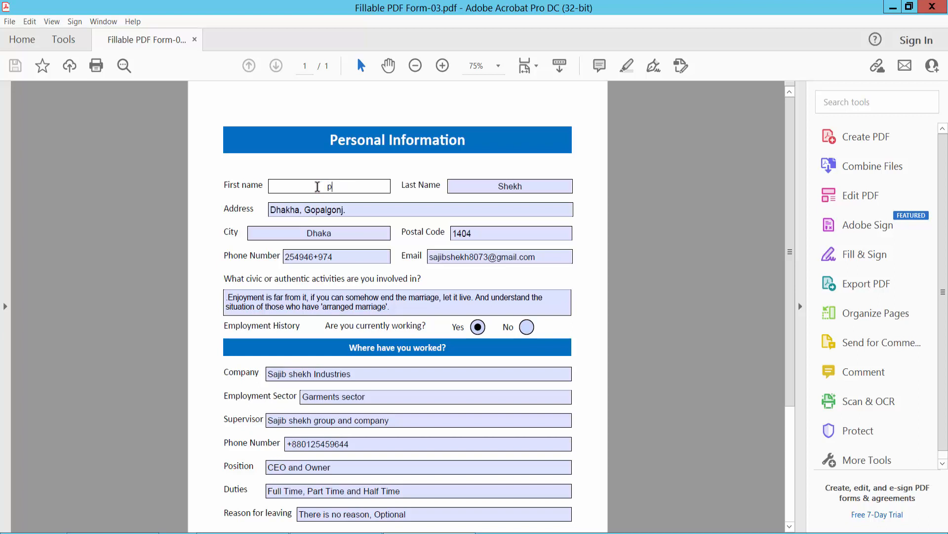
type("aul")
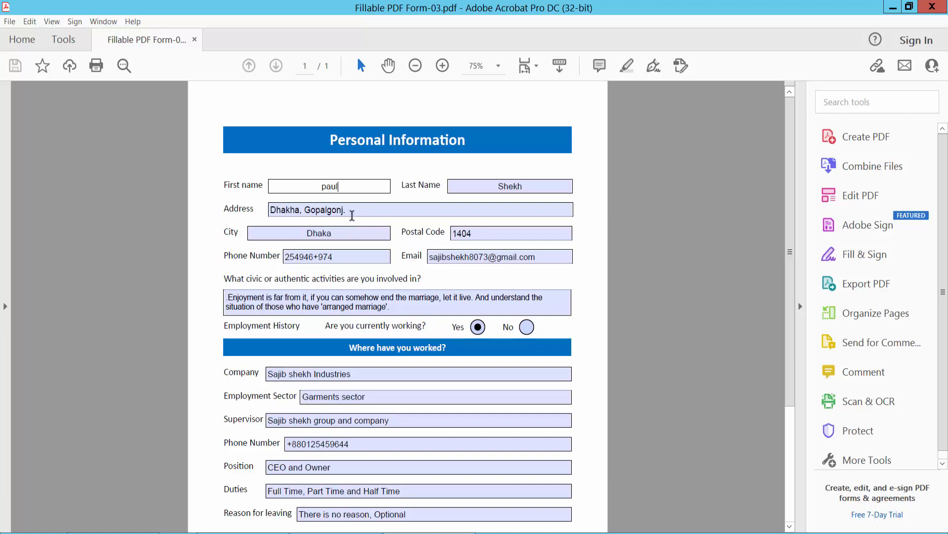
Change the phone number entry to 1458664
left_click(336, 256)
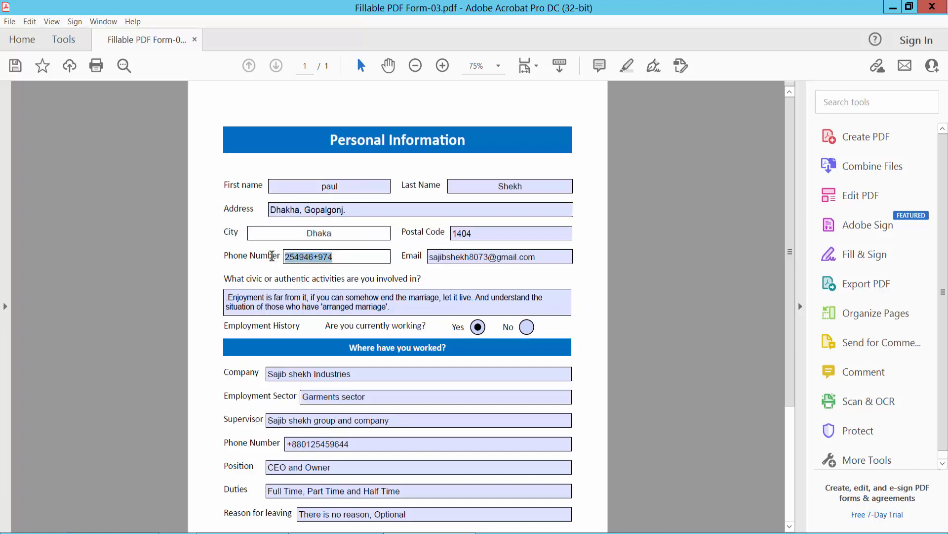
type("1")
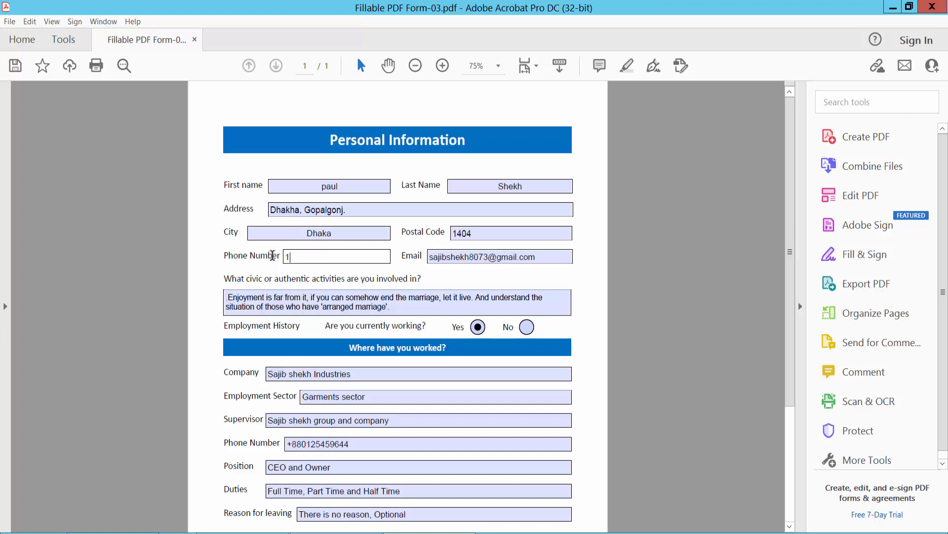
type("458664")
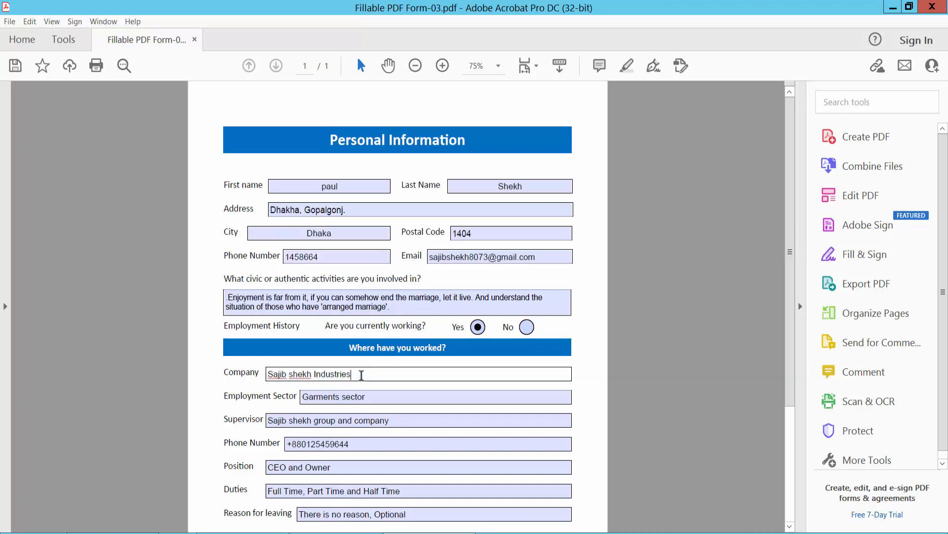
scroll("down", 3)
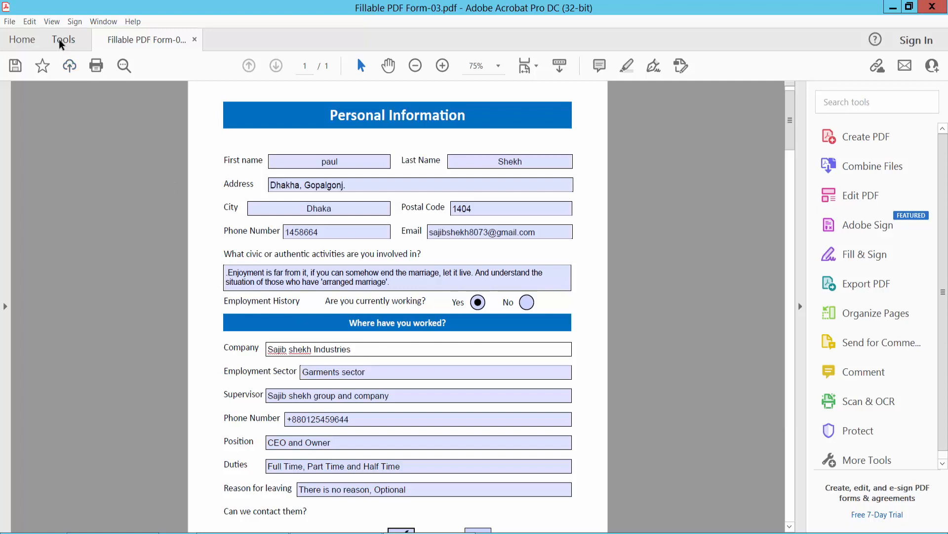
Switch to Prepare Form mode and open Text Field Properties for the activities field
left_click(62, 39)
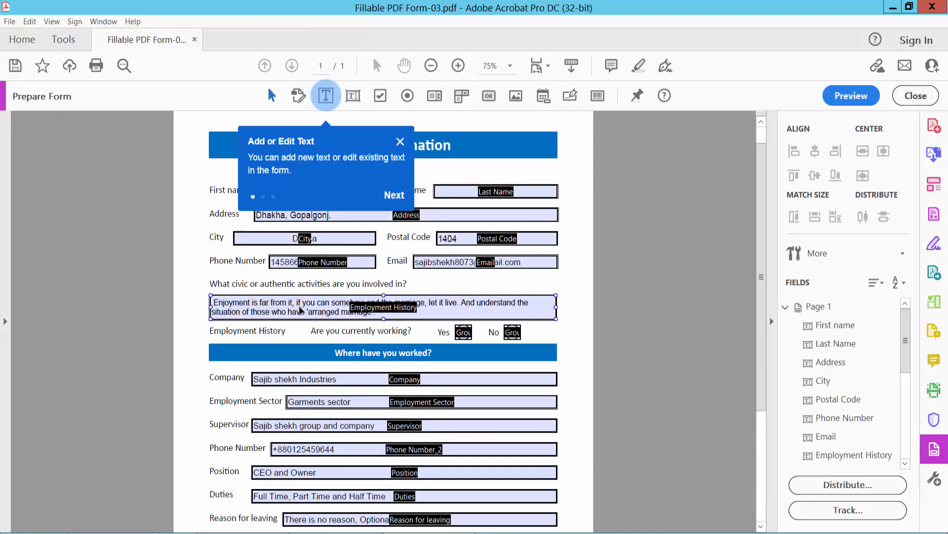
left_click(383, 307)
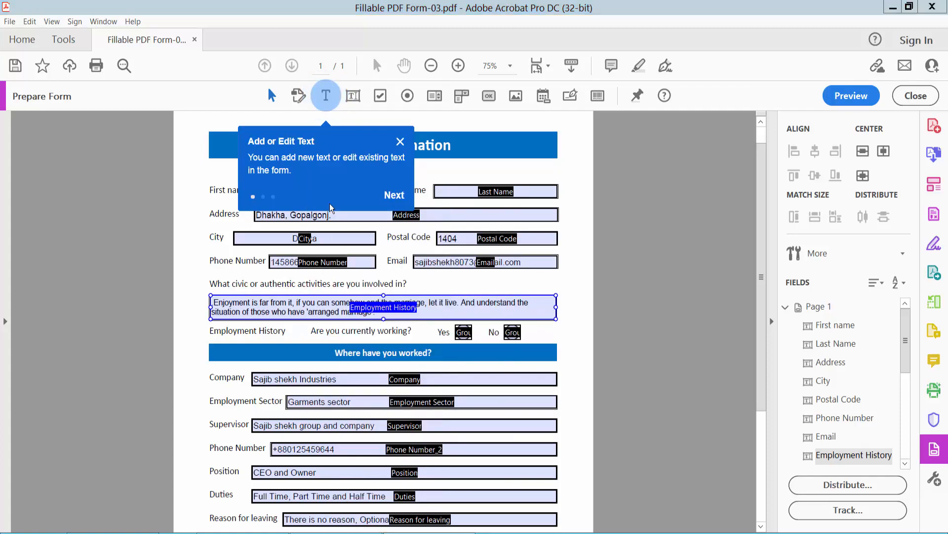
double_click(383, 307)
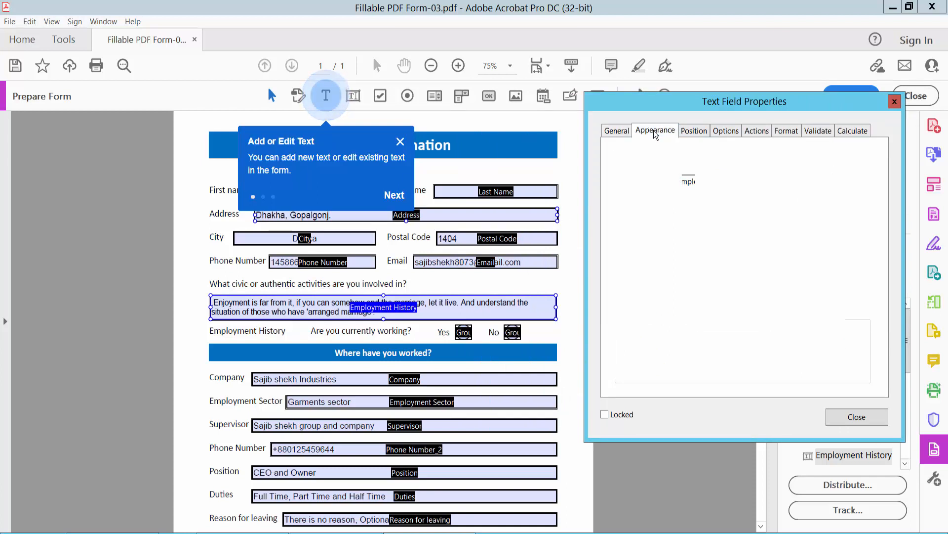
Style the activities field in red Times Bold, then preview the filled form
left_click(655, 130)
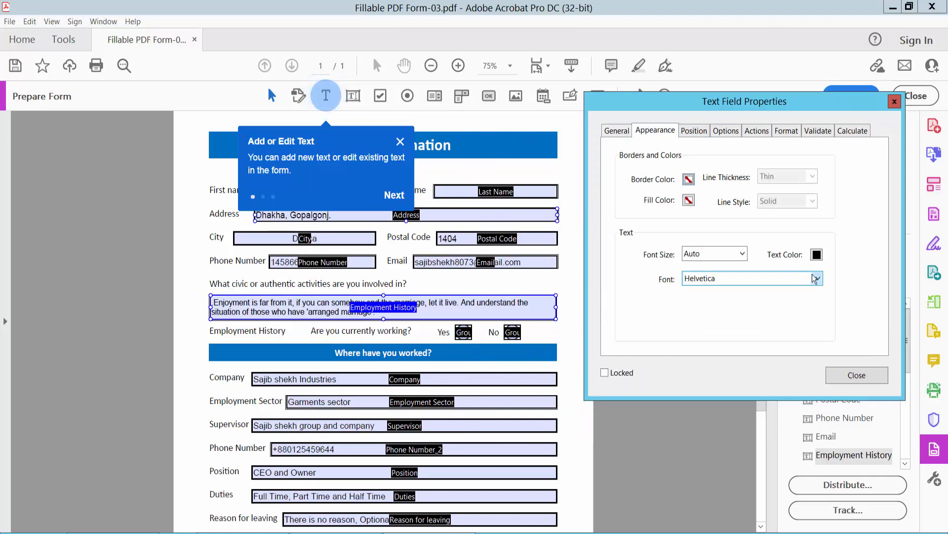
left_click(816, 278)
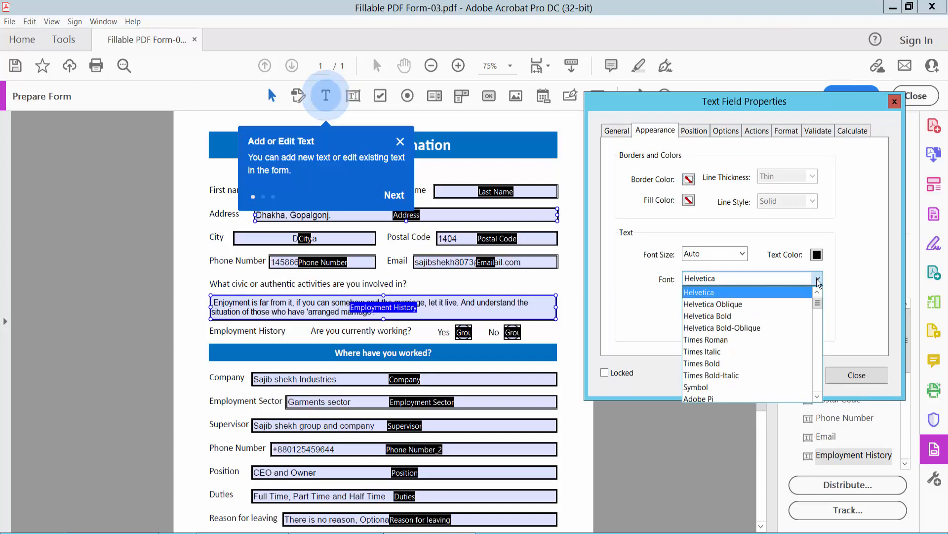
left_click(701, 363)
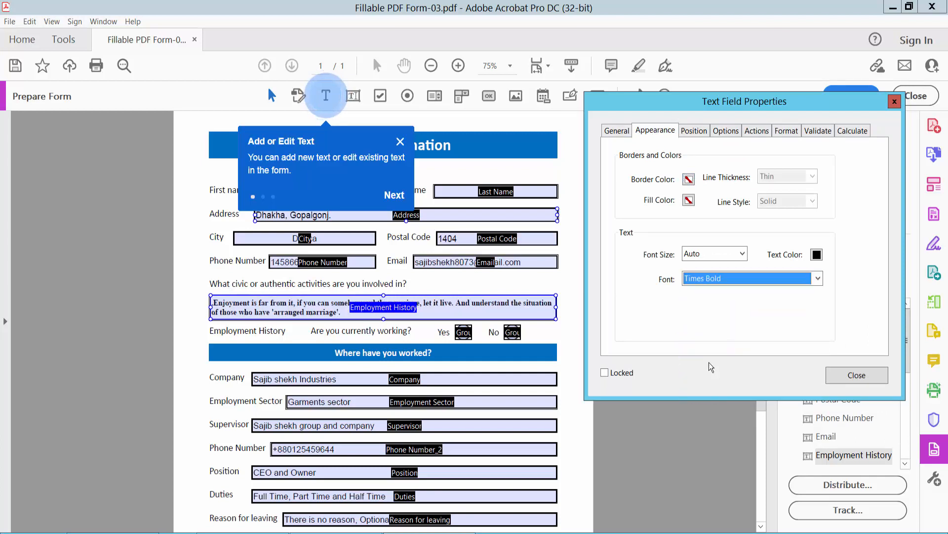
left_click(817, 254)
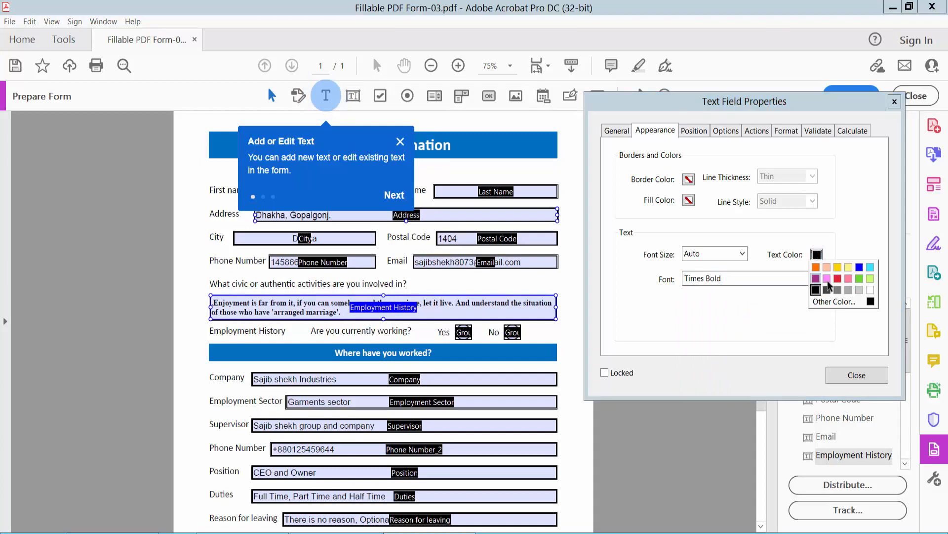
left_click(743, 253)
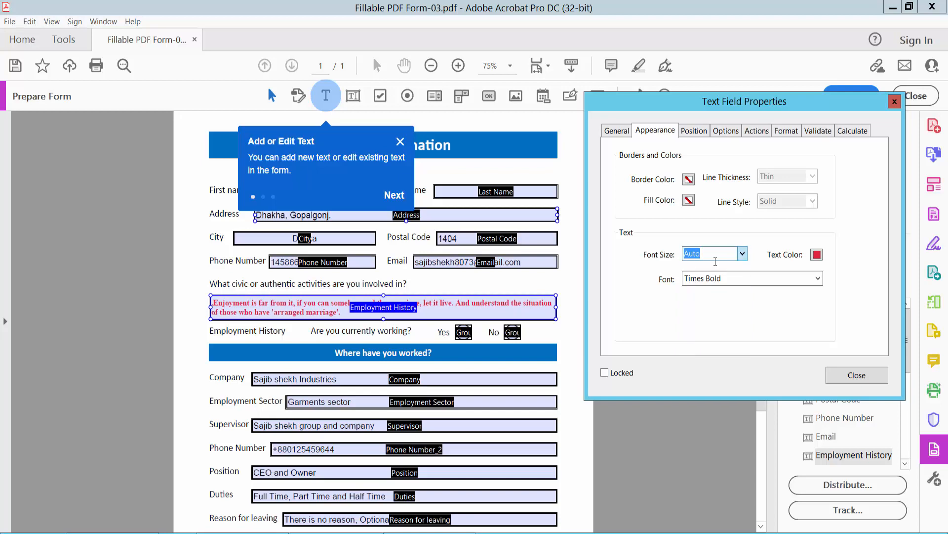
left_click(856, 375)
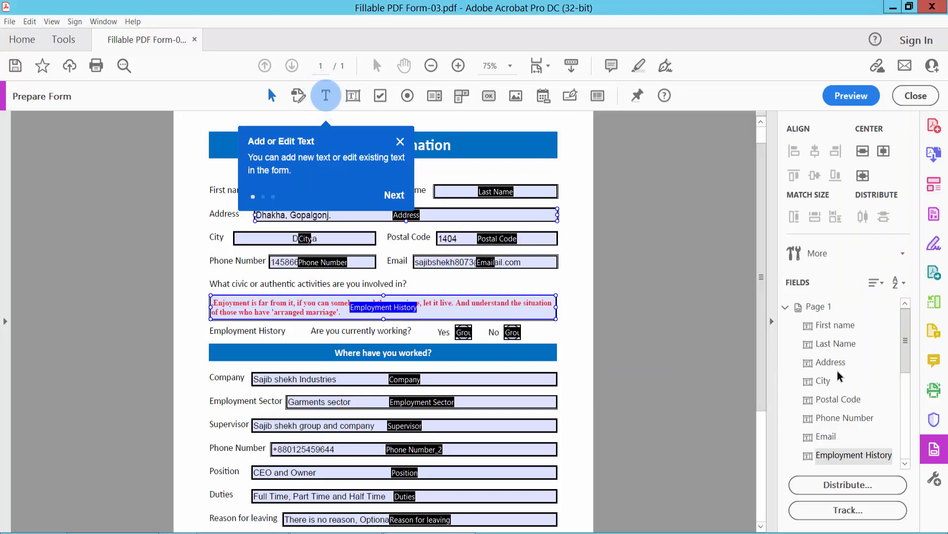
left_click(850, 96)
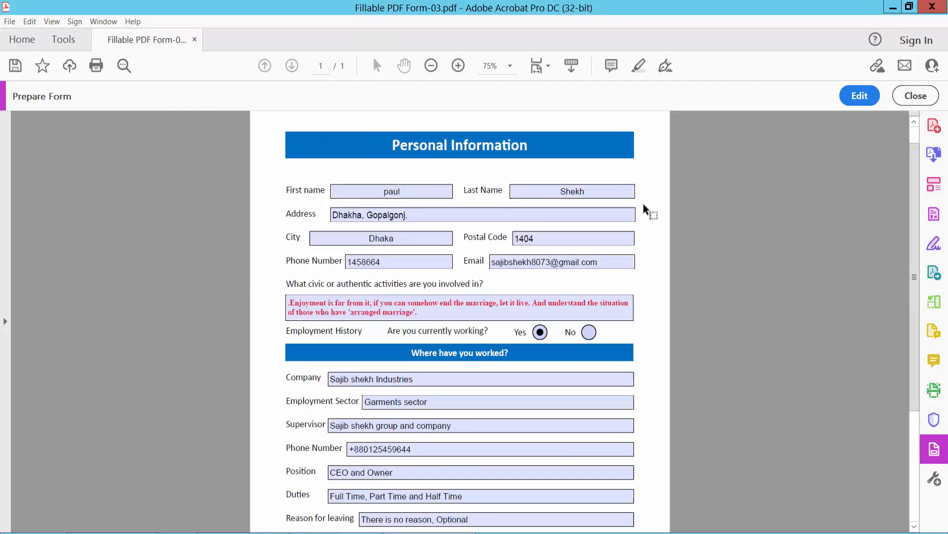